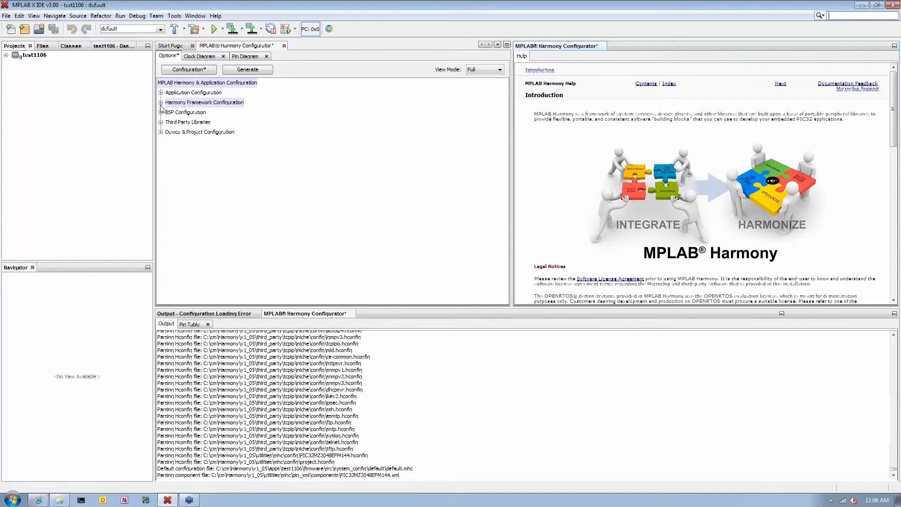
Step: Expand Harmony Framework Configuration and scroll its Drivers list down to USART
{"action": "left_click", "coordinate": [161, 103]}
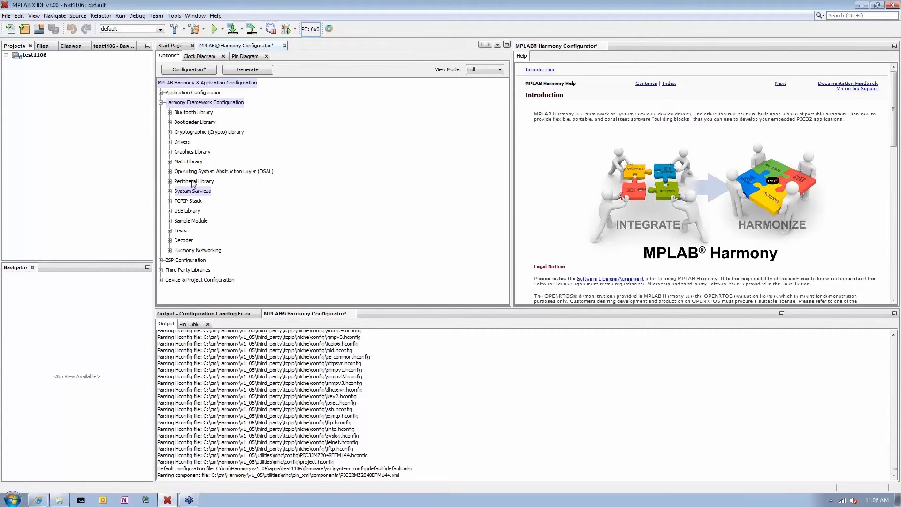
{"action": "mouse_move", "coordinate": [200, 120]}
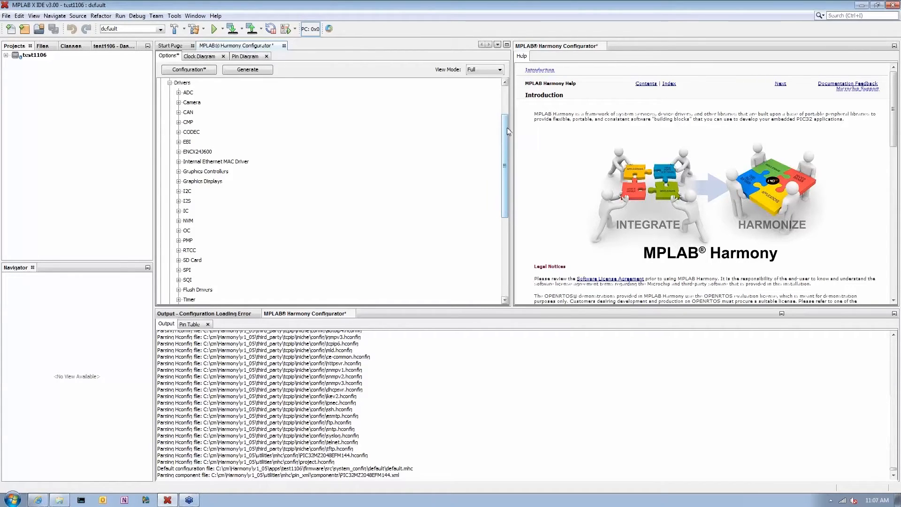
{"action": "scroll", "scroll_direction": "down", "scroll_amount": 3}
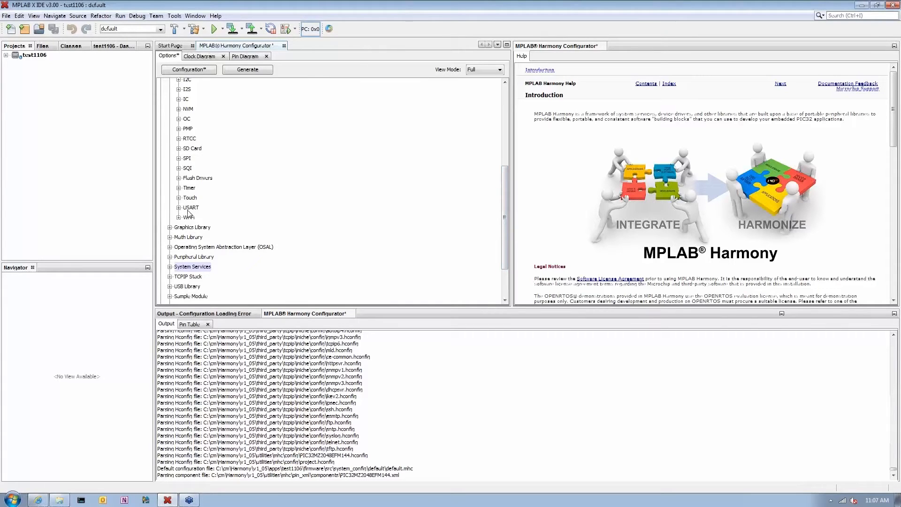
Step: Tick 'Use USART Driver?' and expand Driver Instance 0 showing USART_ID_1 at 9600 baud
{"action": "left_click", "coordinate": [179, 207]}
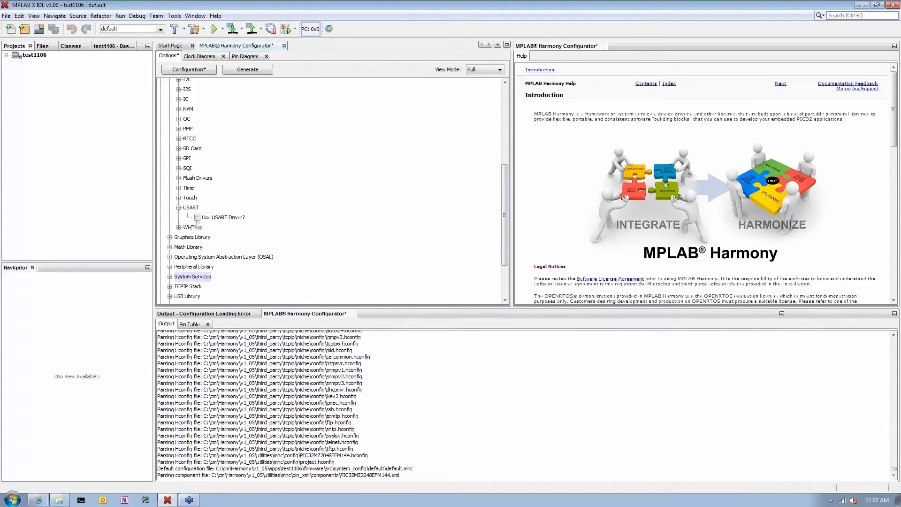
{"action": "left_click", "coordinate": [198, 217]}
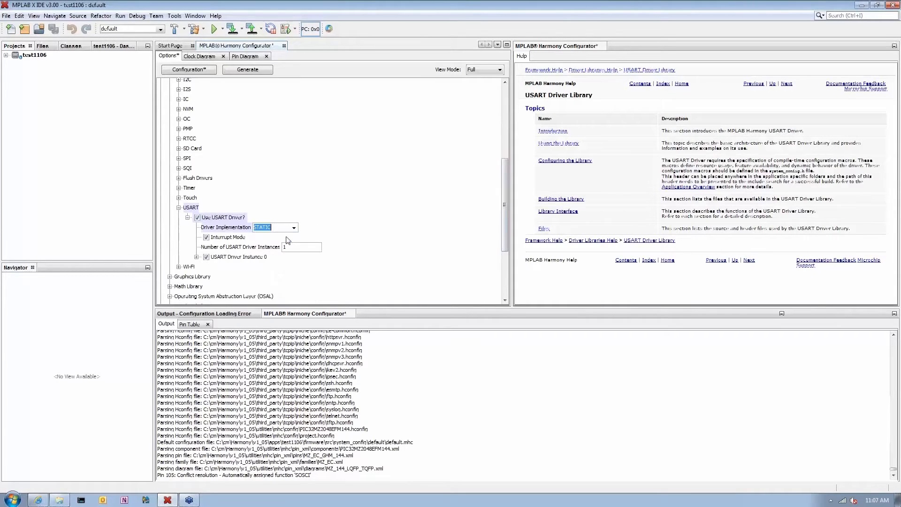
{"action": "scroll", "scroll_direction": "down", "scroll_amount": 3}
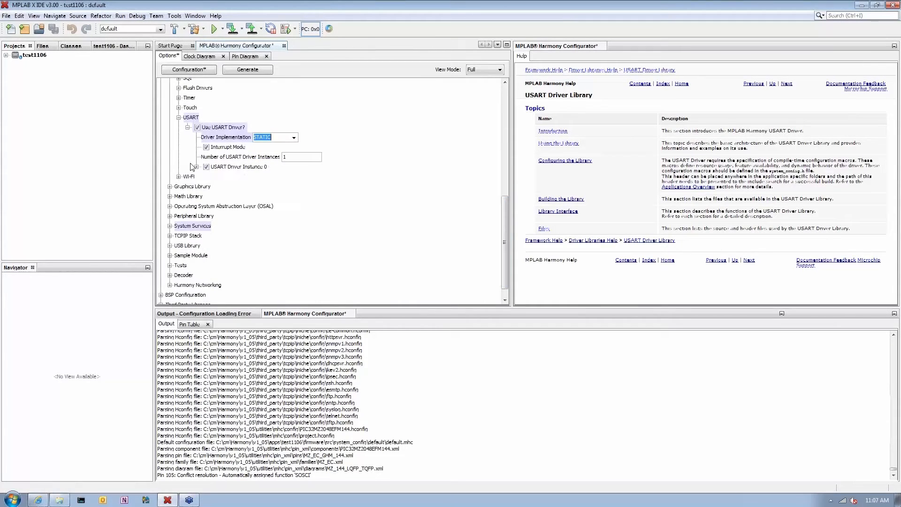
{"action": "left_click", "coordinate": [206, 166]}
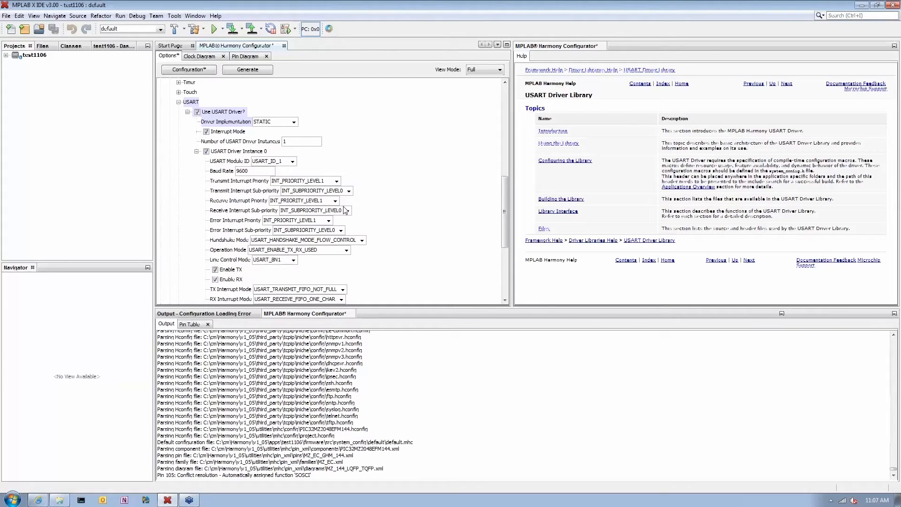
{"action": "mouse_move", "coordinate": [658, 194]}
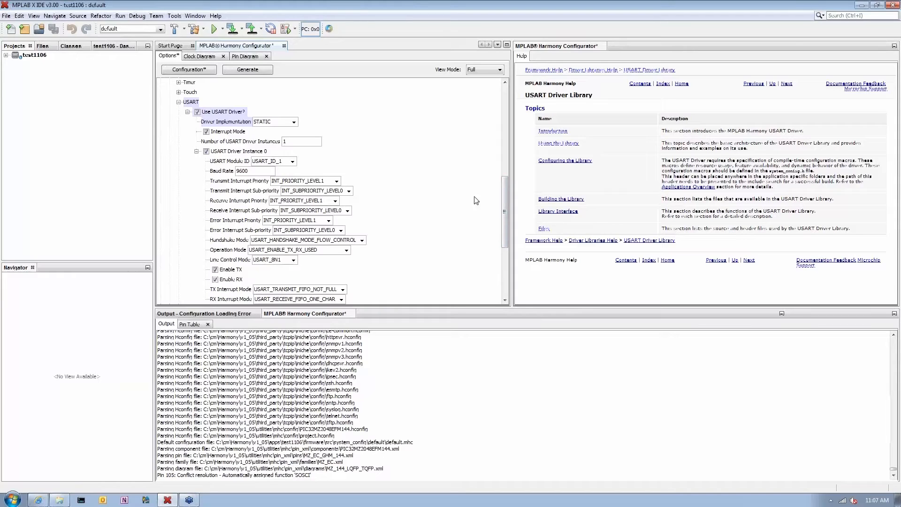
{"action": "mouse_move", "coordinate": [257, 194]}
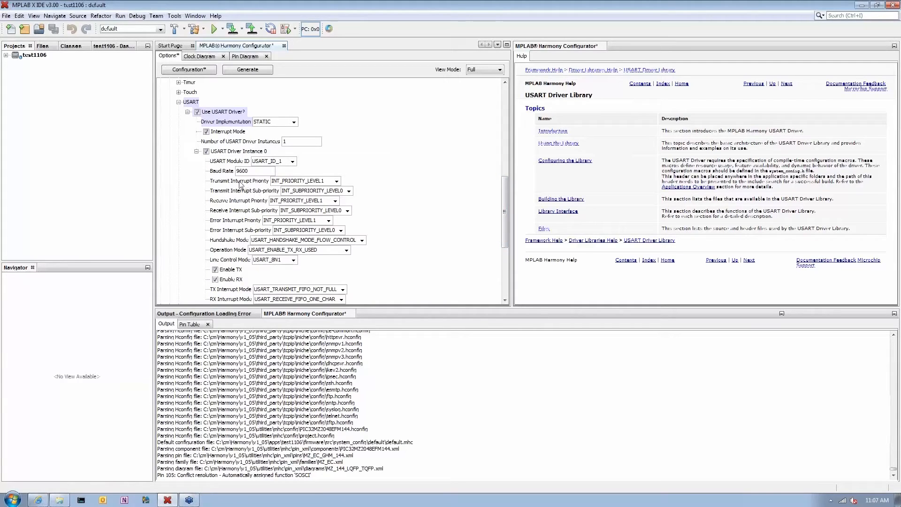
{"action": "mouse_move", "coordinate": [226, 183]}
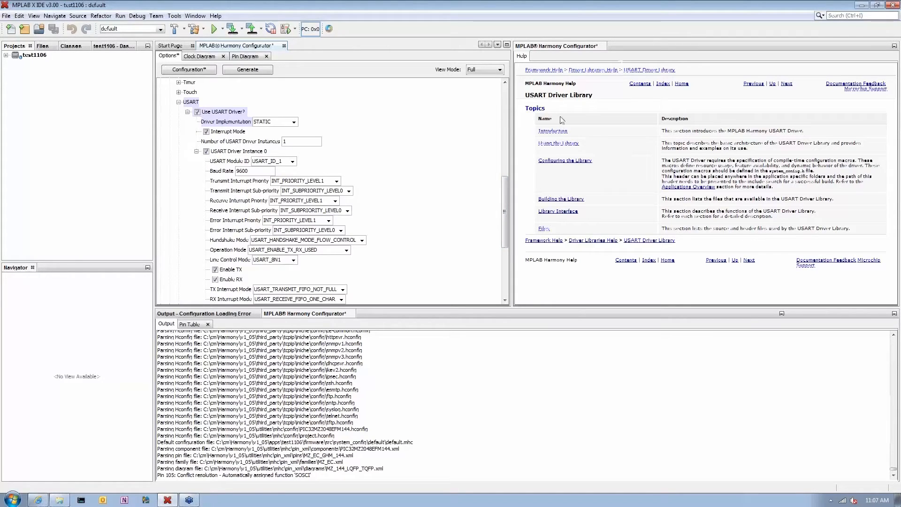
{"action": "mouse_move", "coordinate": [641, 168]}
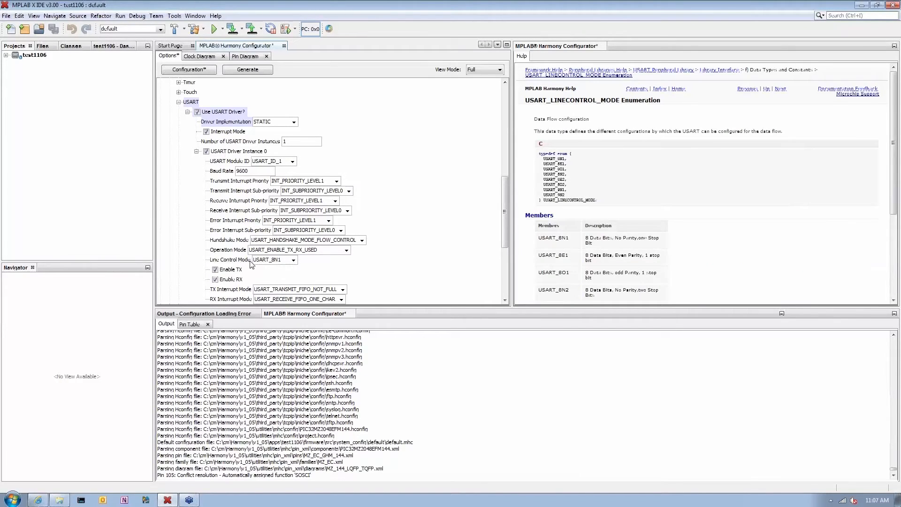
{"action": "left_click", "coordinate": [292, 259]}
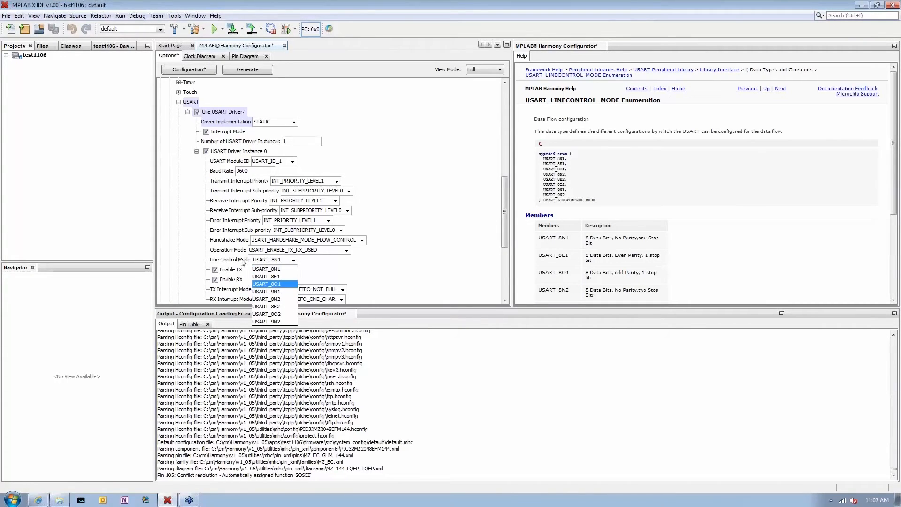
{"action": "left_click", "coordinate": [266, 269]}
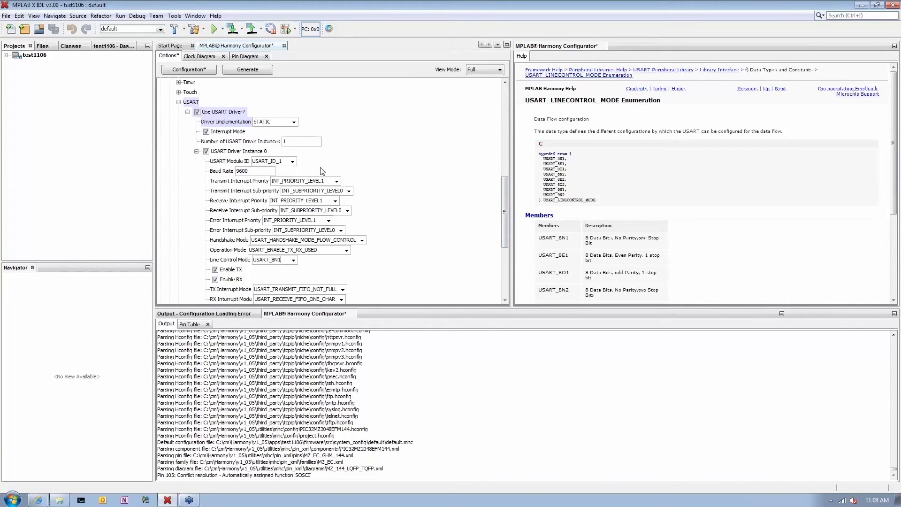
{"action": "mouse_move", "coordinate": [321, 167]}
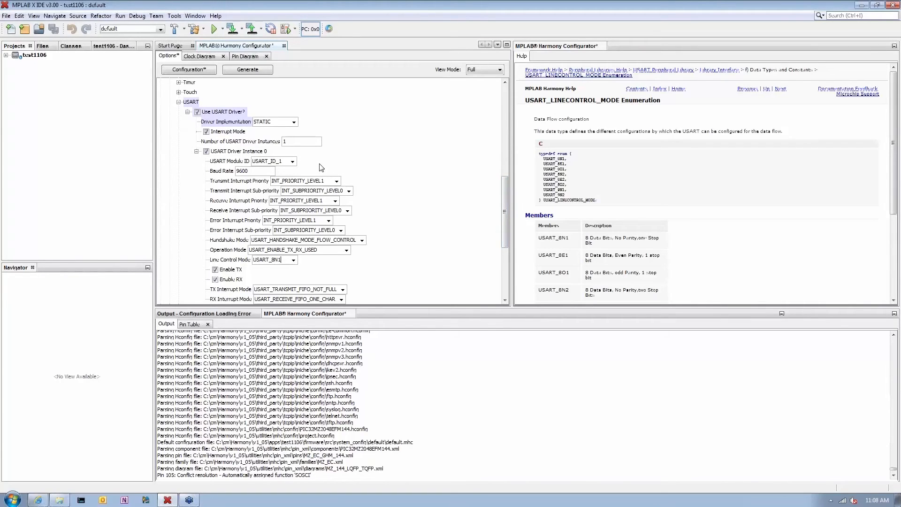
{"action": "mouse_move", "coordinate": [279, 156]}
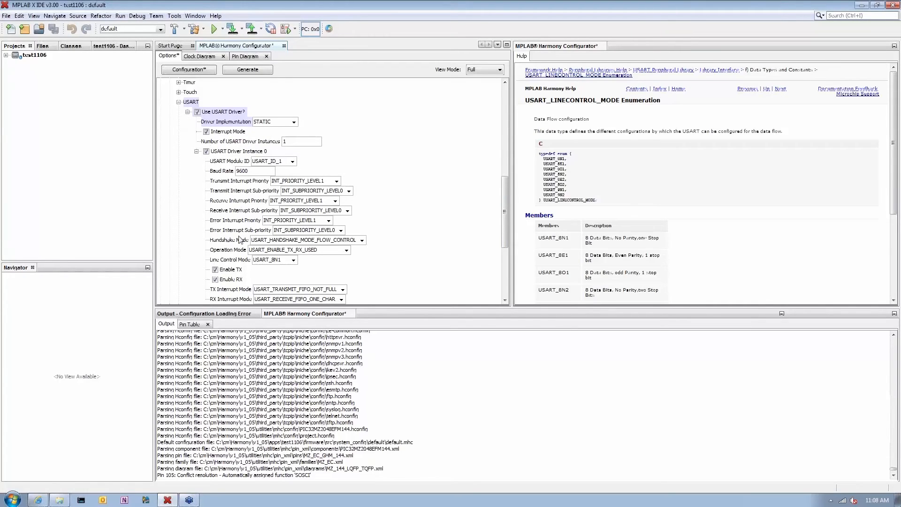
Step: Generate code from the Harmony Configurator and confirm in the File Generation dialog
{"action": "left_click", "coordinate": [248, 70]}
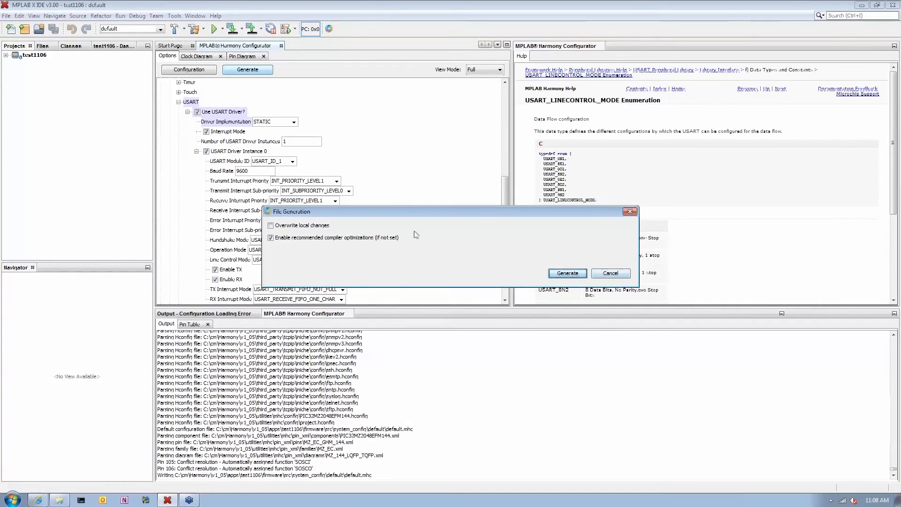
{"action": "left_click", "coordinate": [568, 273]}
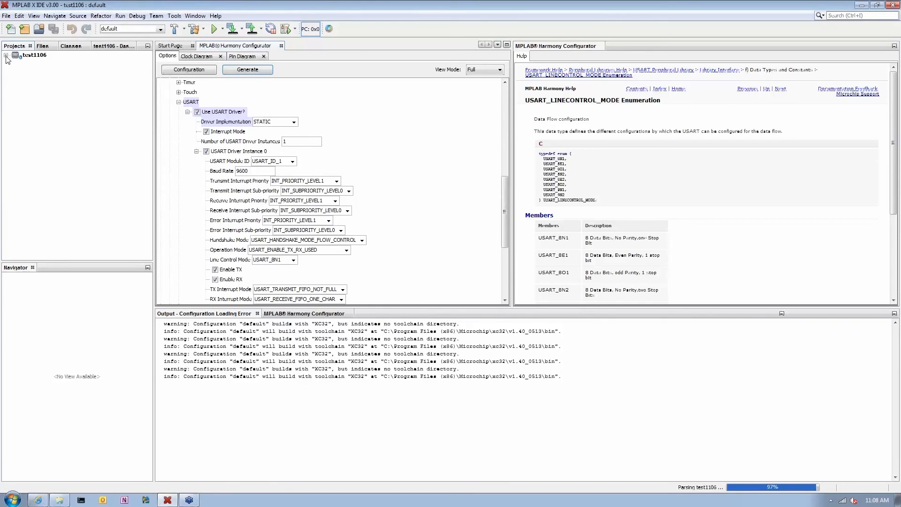
Step: Expand the test1106 project's Source Files and app folder, then select main.c
{"action": "left_click", "coordinate": [12, 57]}
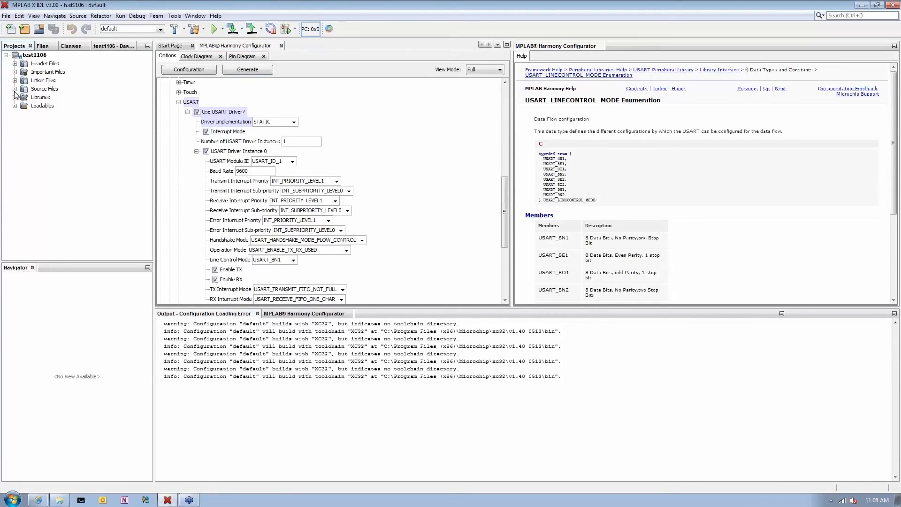
{"action": "left_click", "coordinate": [18, 88]}
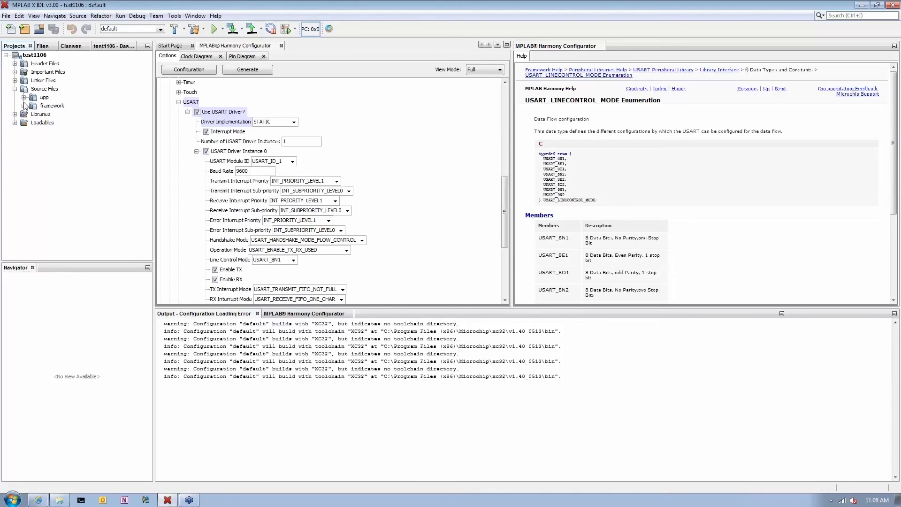
{"action": "left_click", "coordinate": [27, 96]}
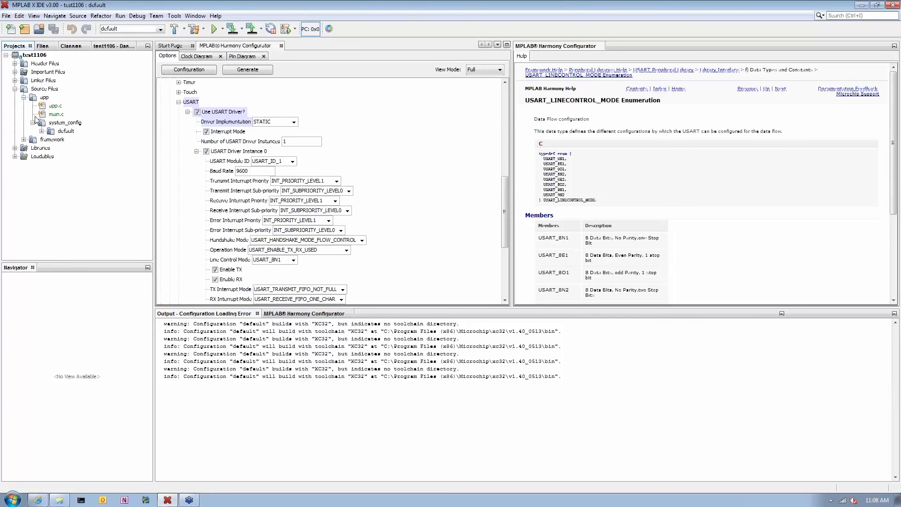
{"action": "left_click", "coordinate": [56, 114]}
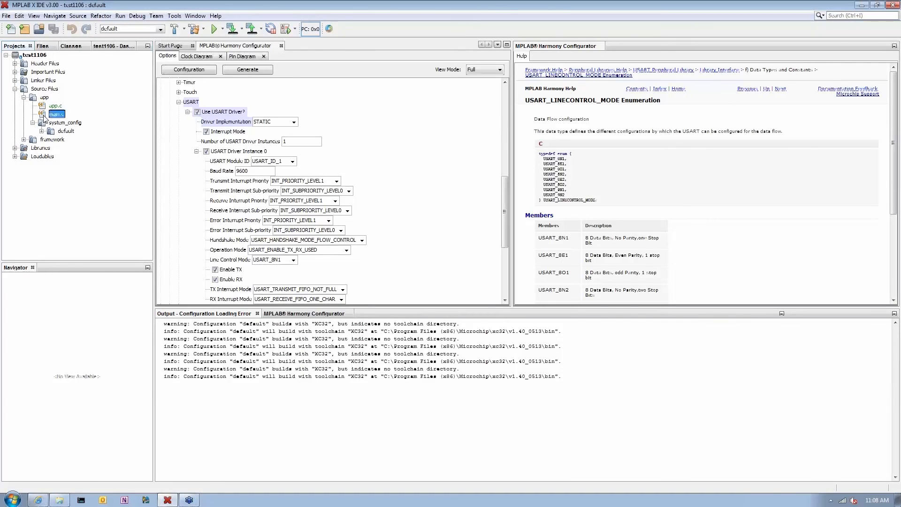